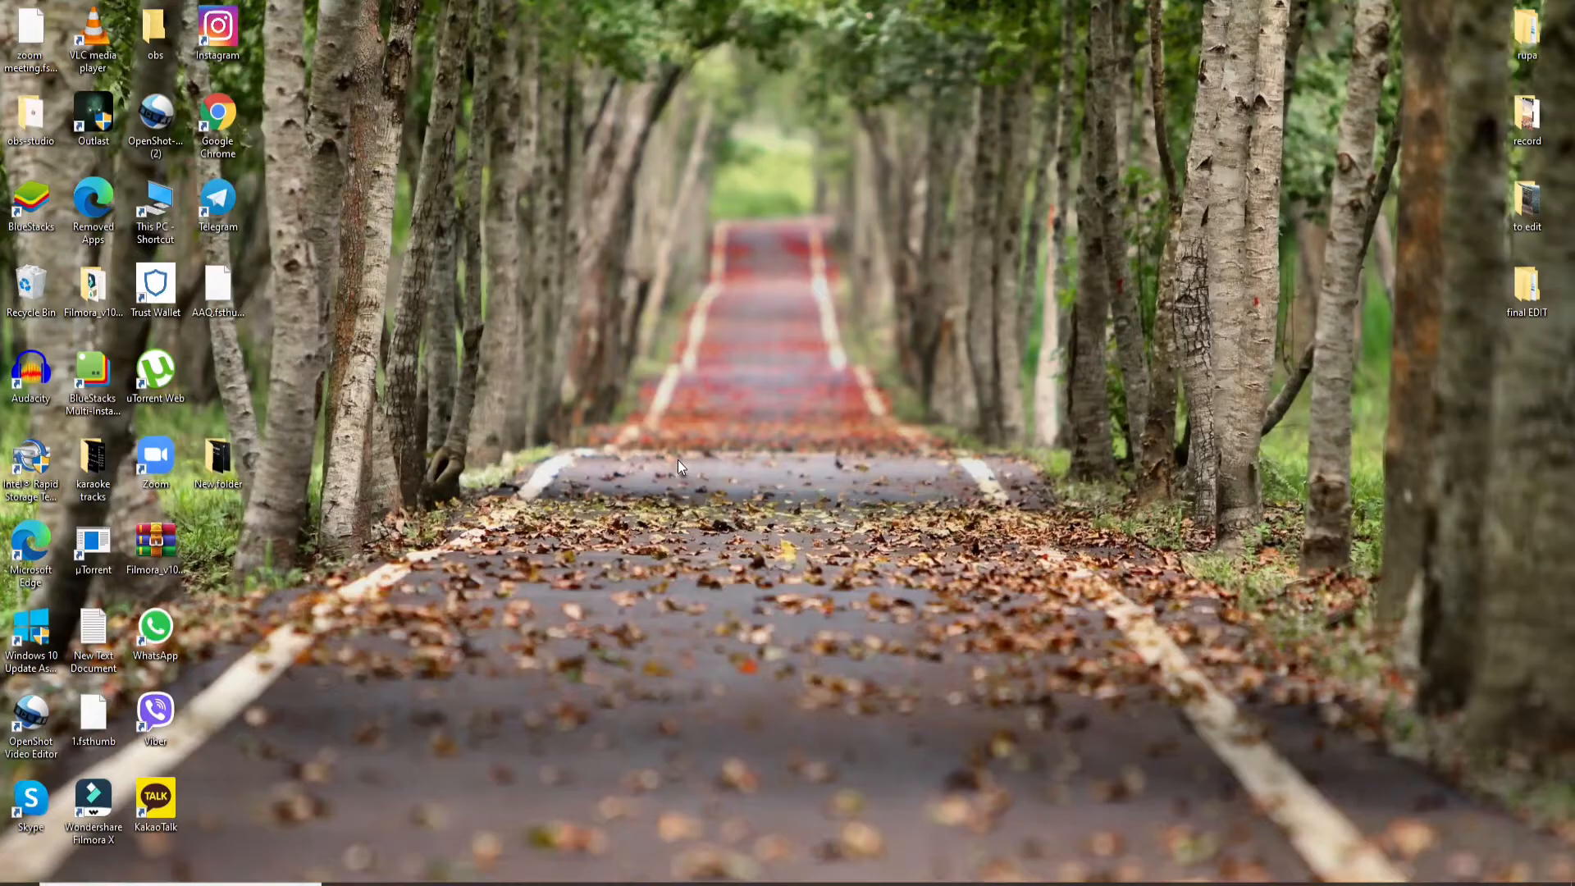
mouse_move(715, 308)
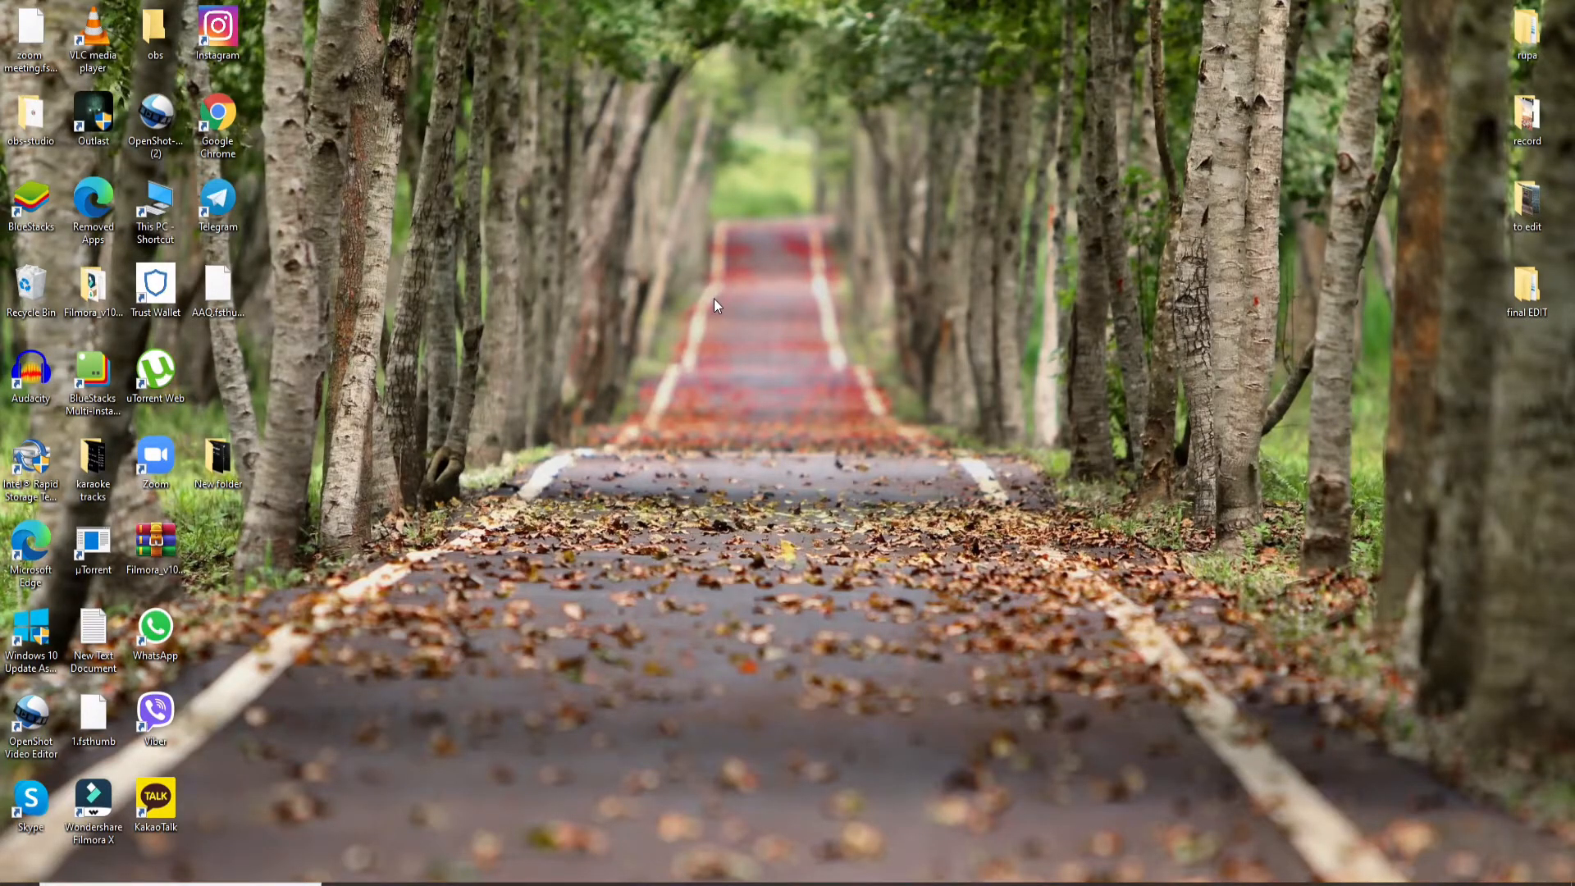
mouse_move(725, 286)
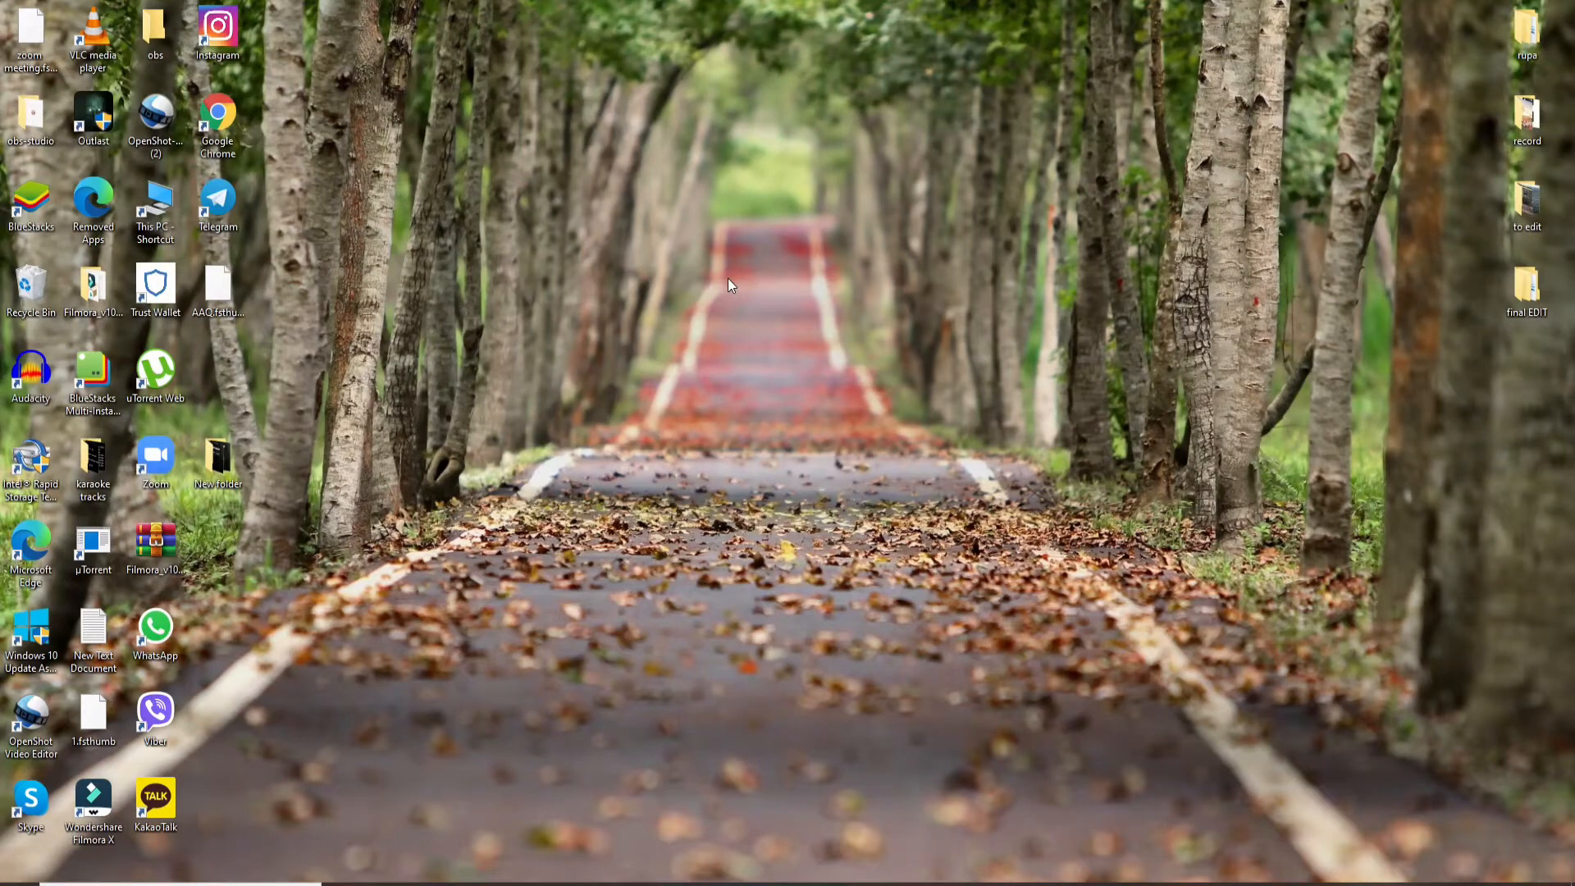
mouse_move(492, 505)
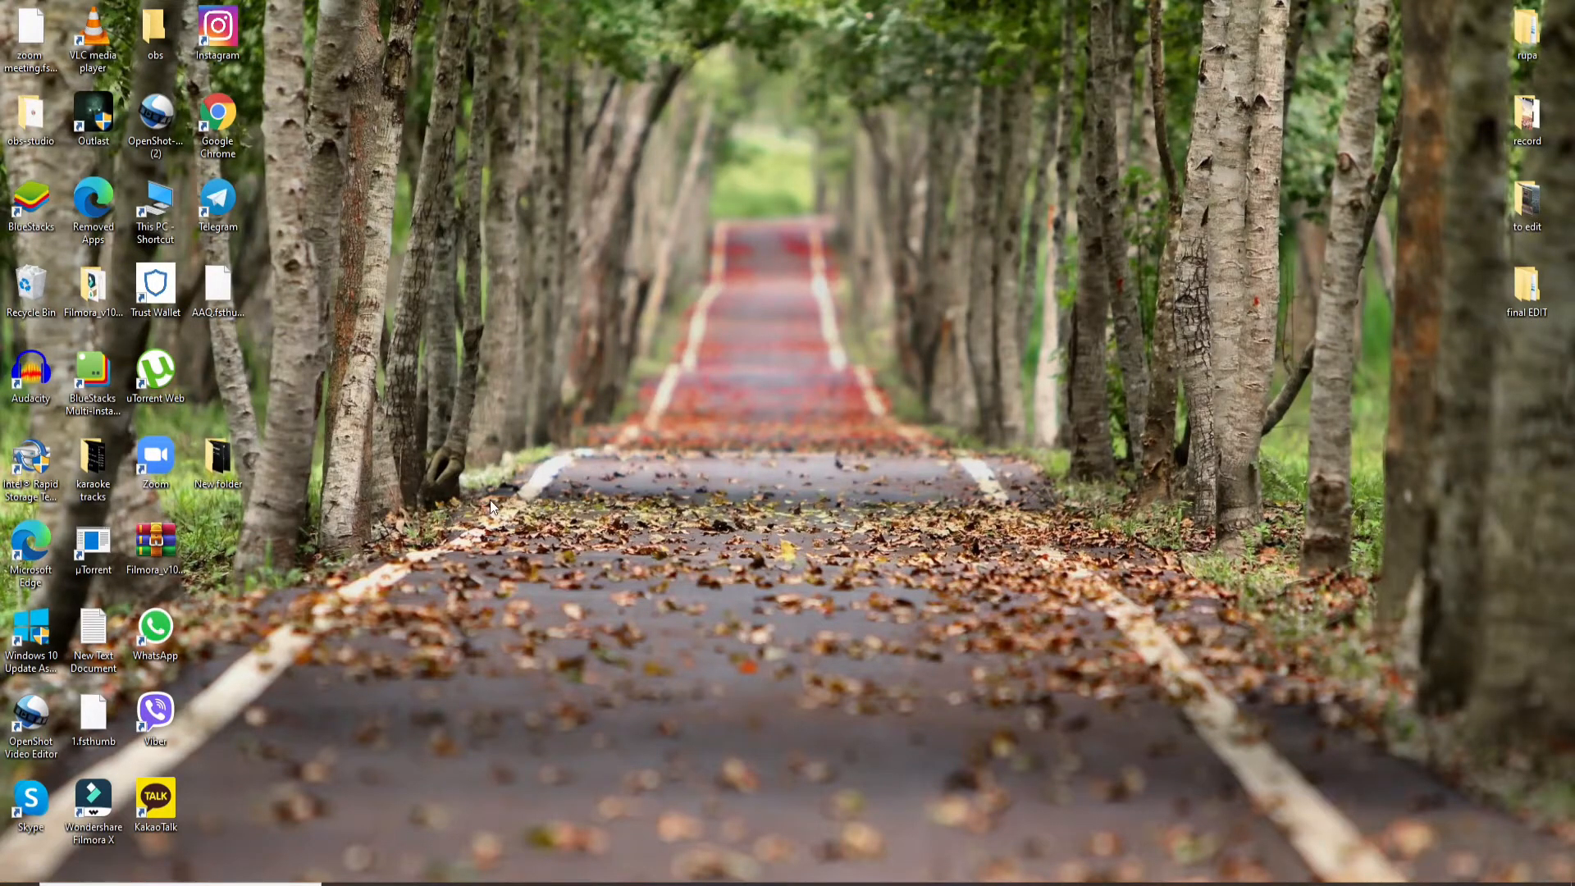
Launch Microsoft Edge and go to ttrockstars.com.
double_click(29, 542)
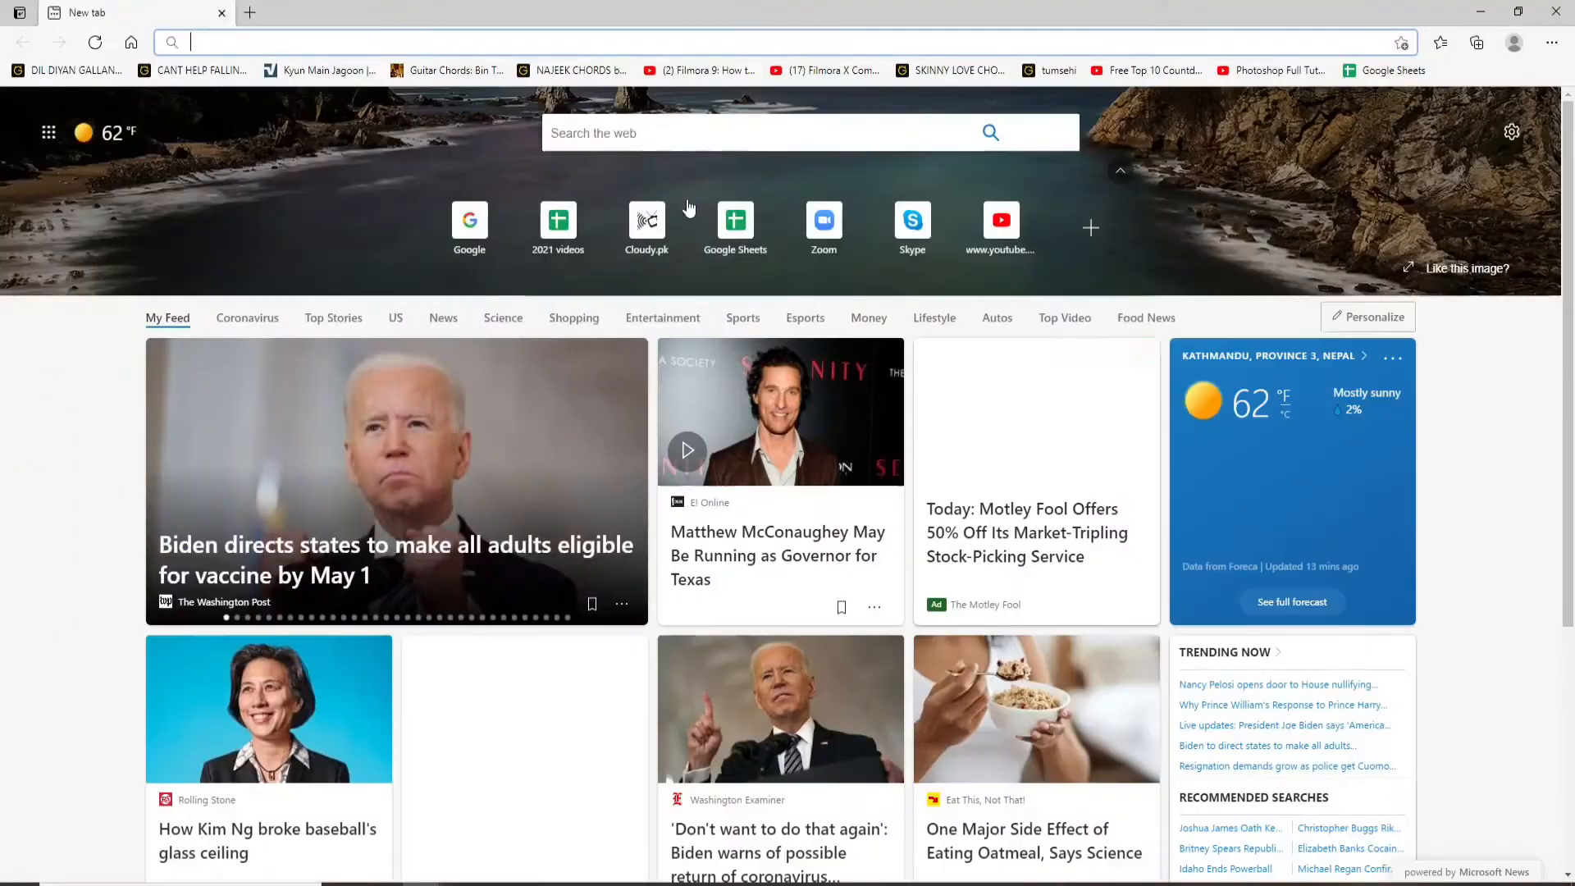
type("ttrockstars.com")
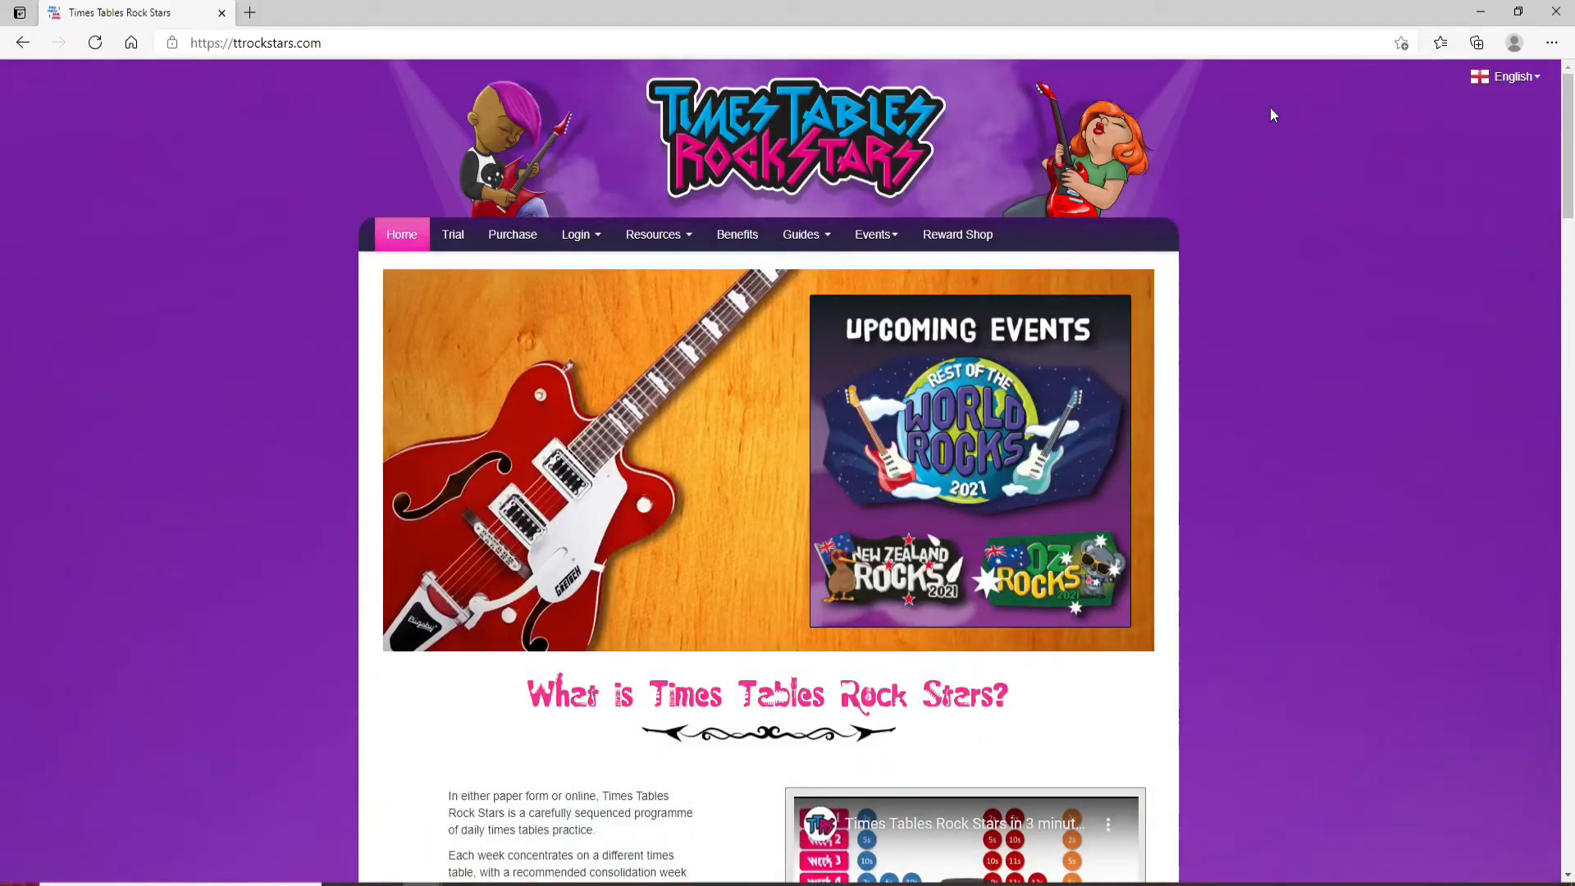
mouse_move(680, 351)
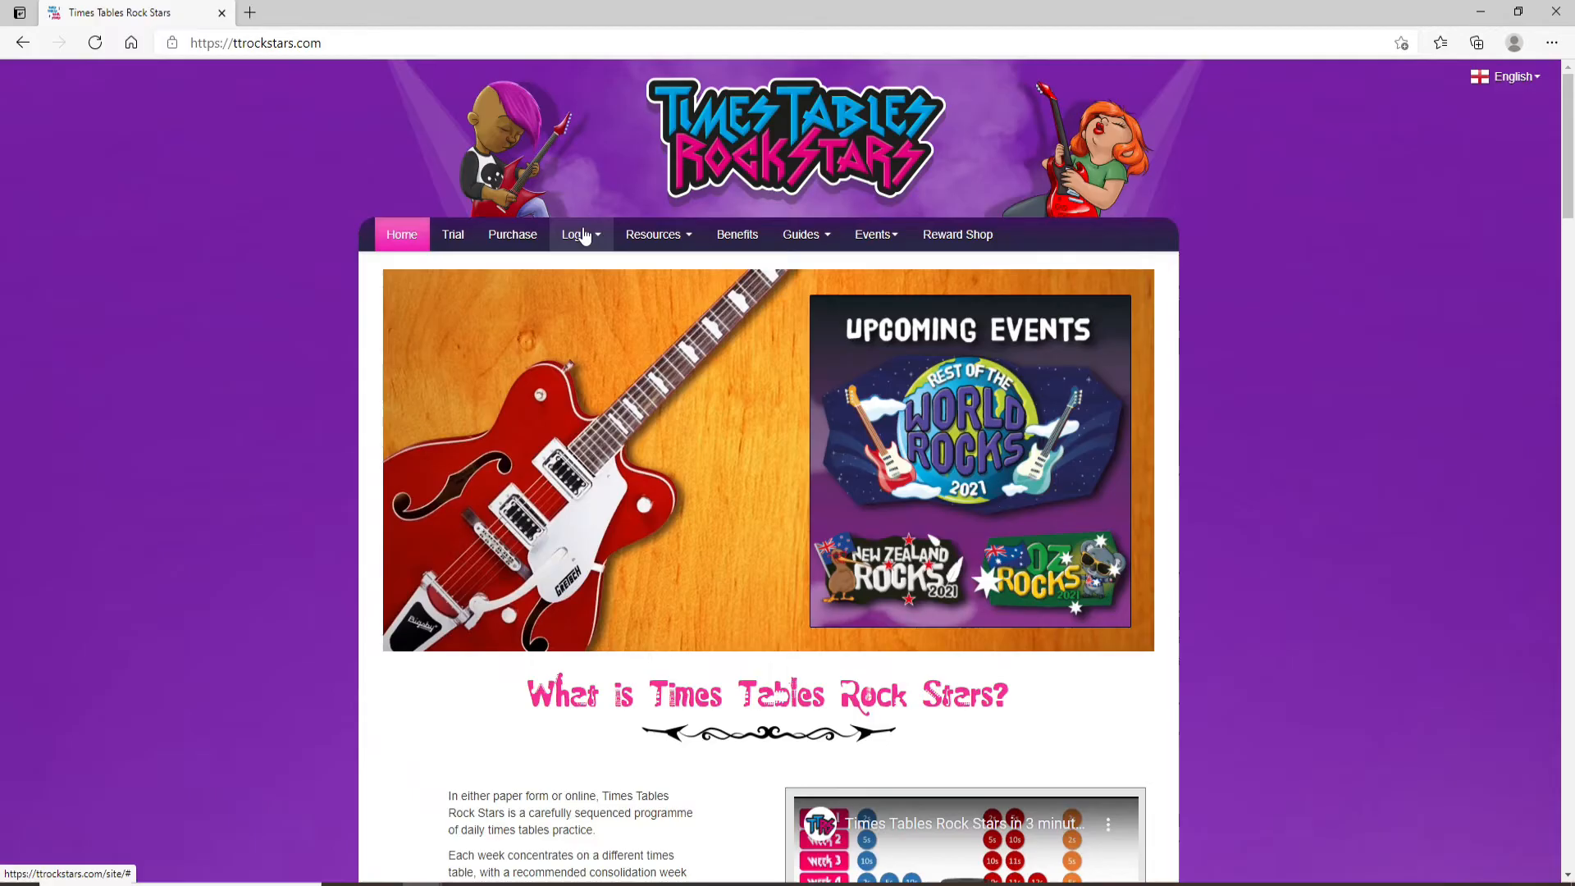
Go to the play site, start Login and choose the School option.
left_click(574, 233)
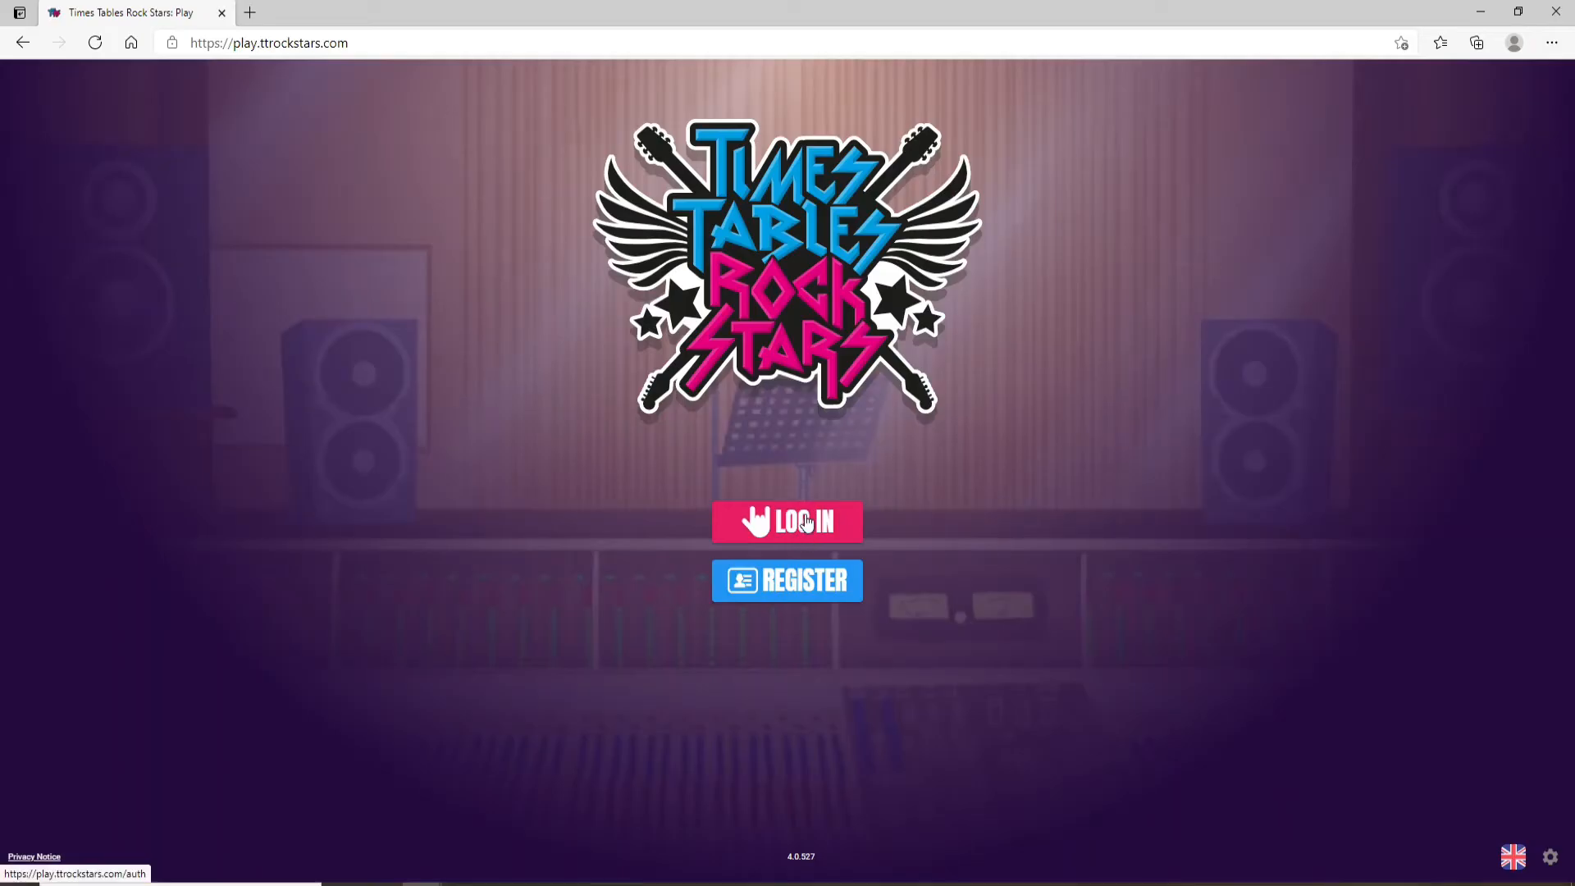
left_click(787, 522)
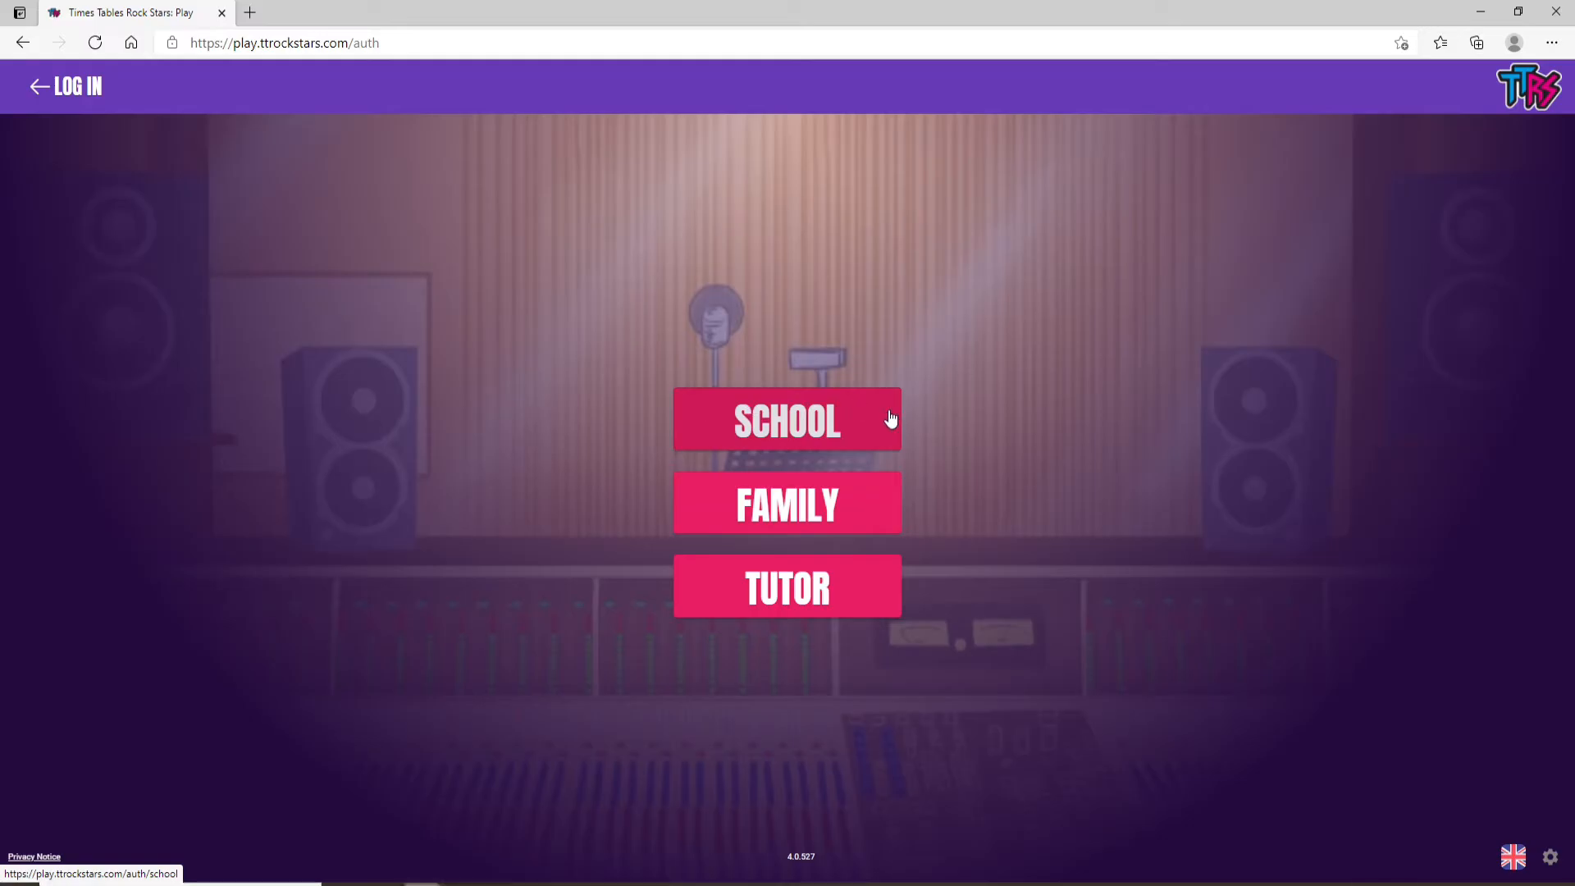
mouse_move(794, 616)
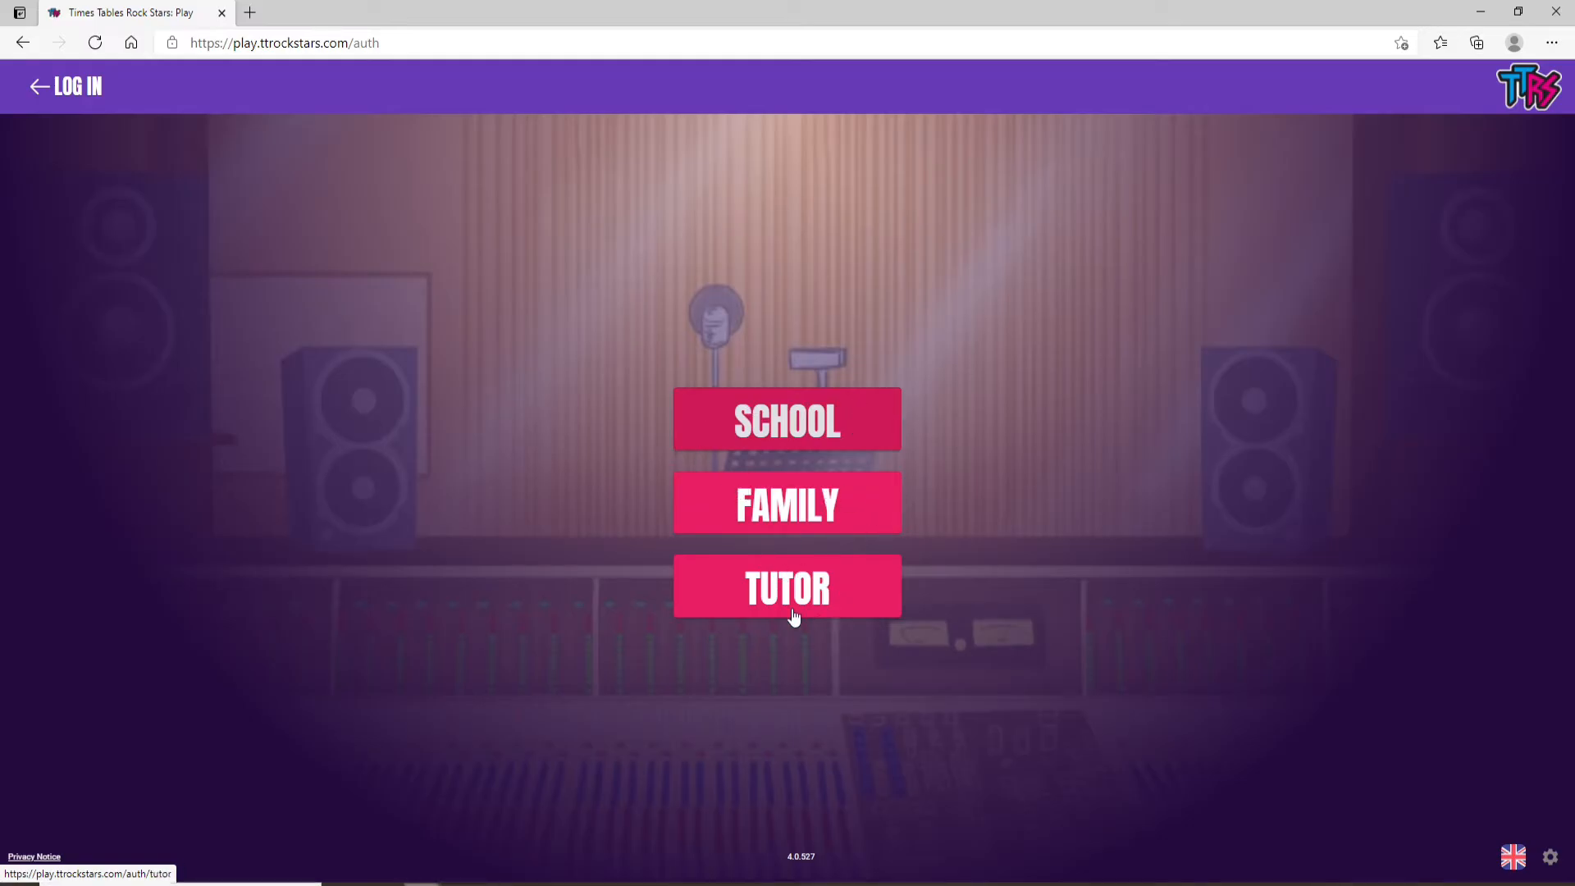
mouse_move(853, 629)
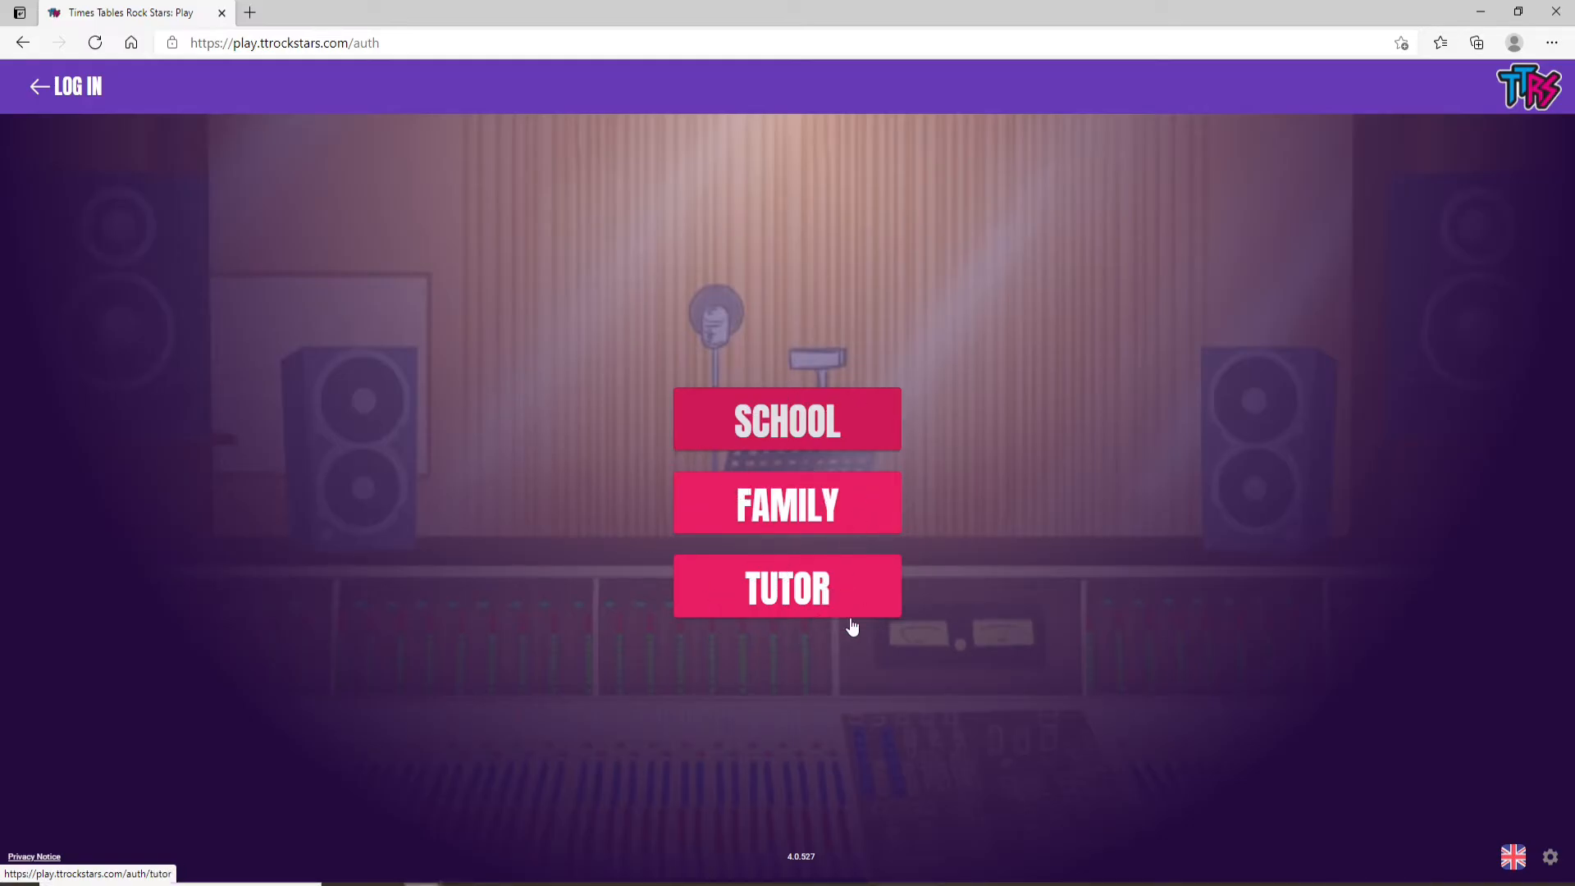
mouse_move(800, 420)
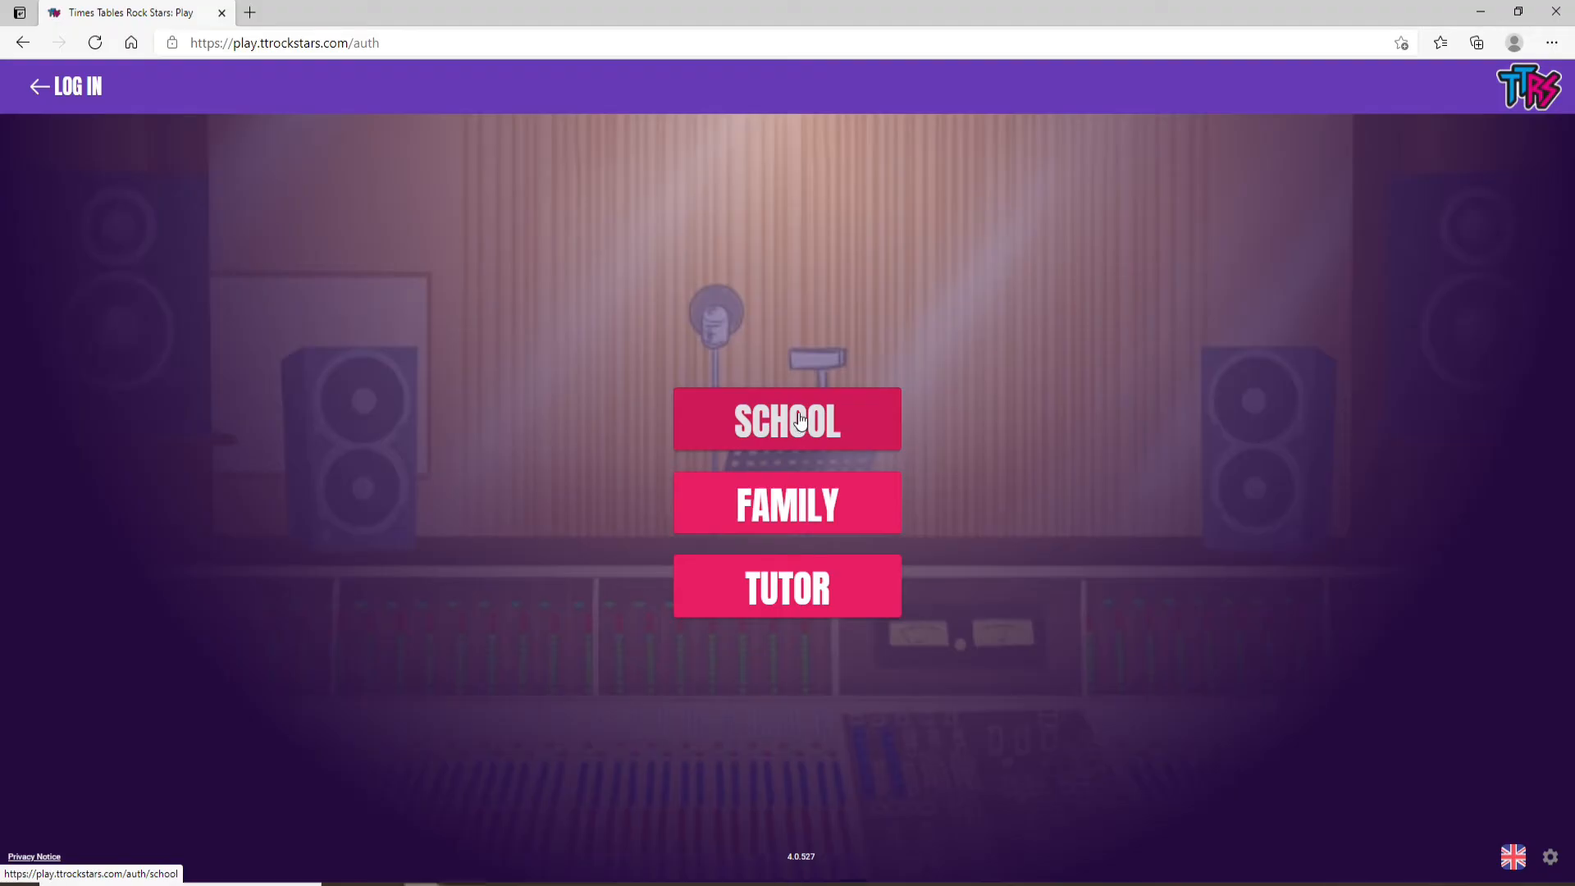
left_click(787, 420)
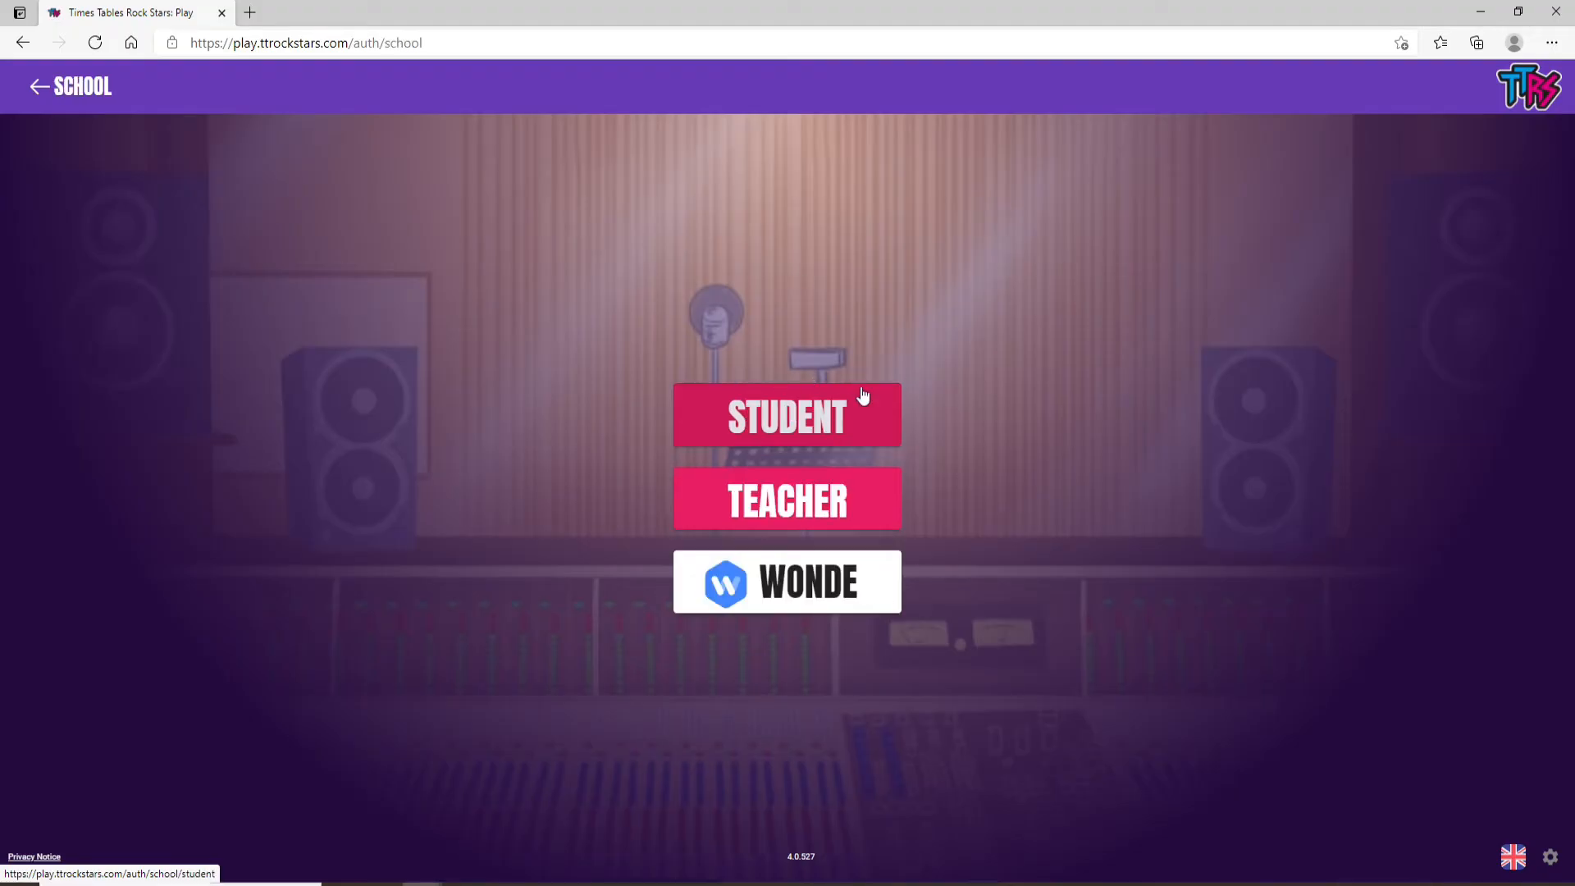
left_click(787, 498)
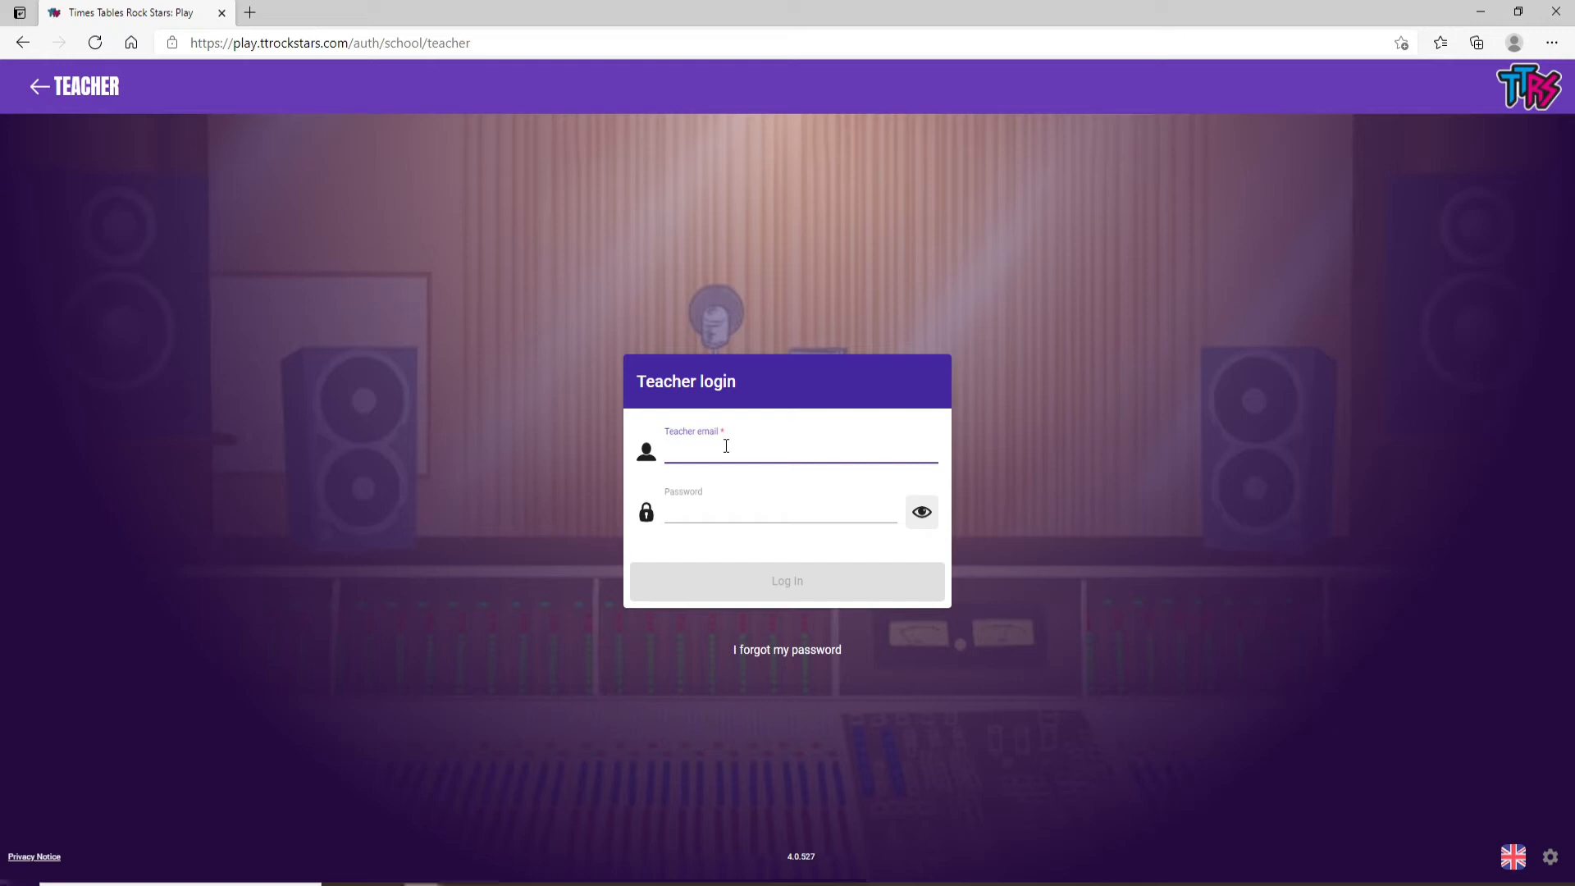
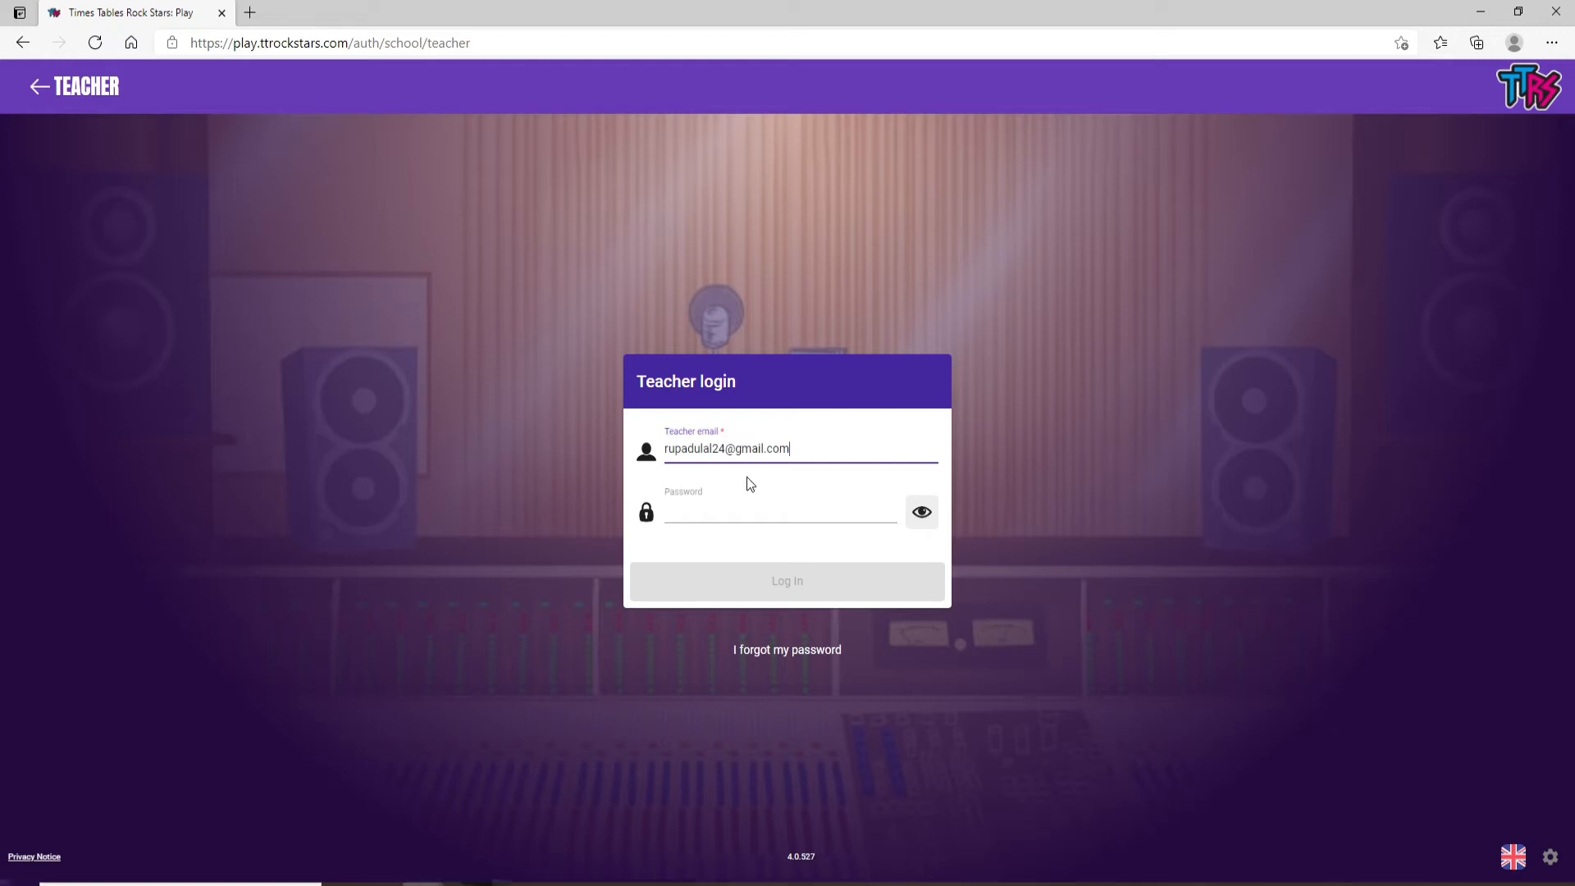
left_click(749, 510)
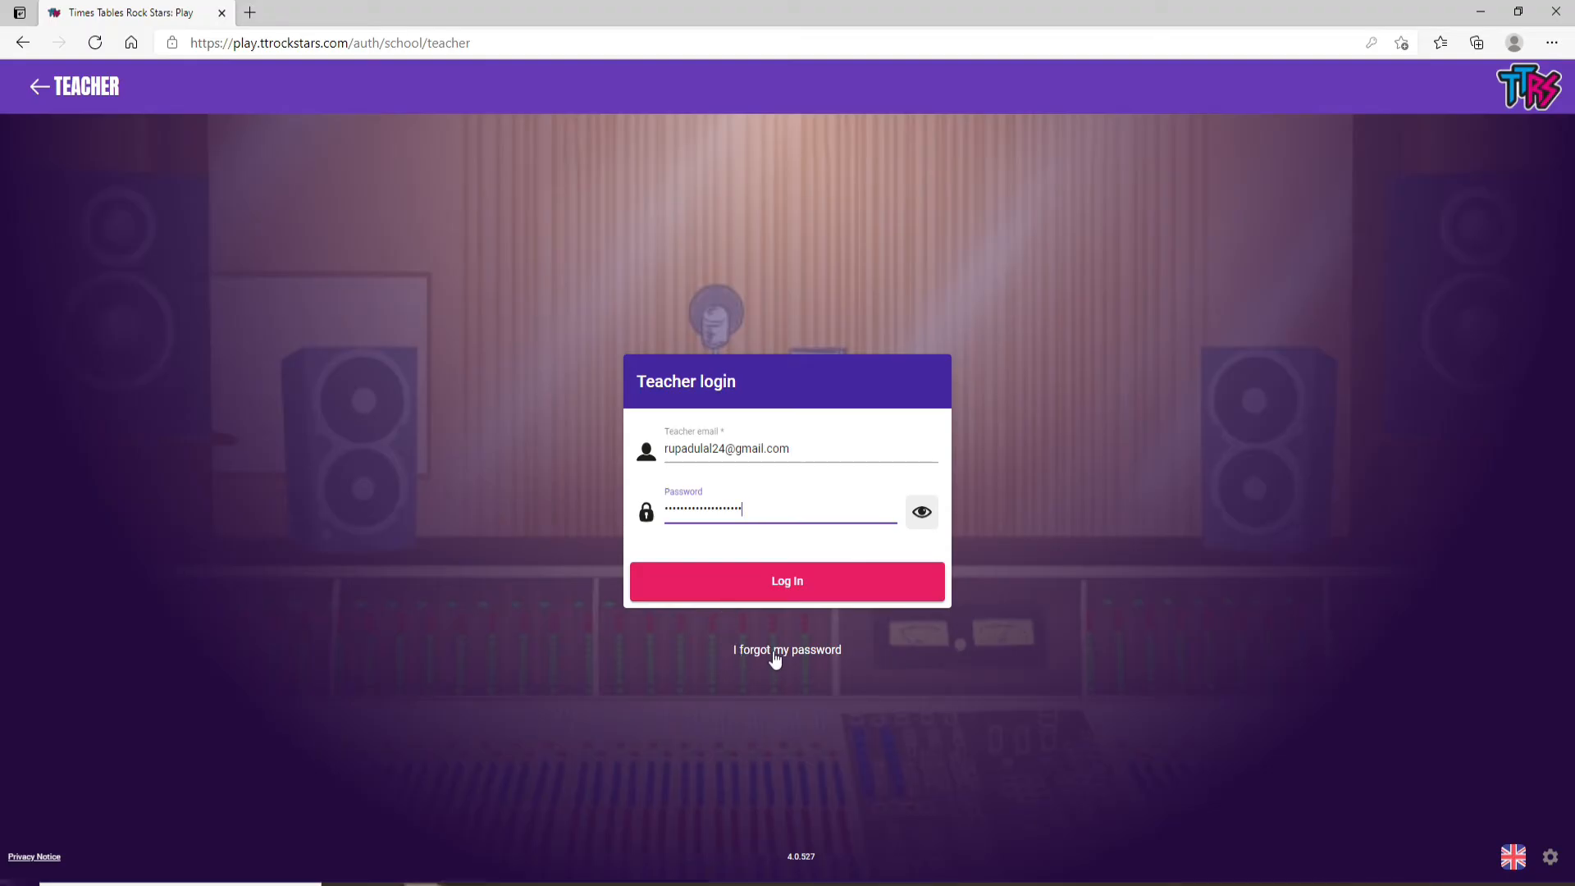
mouse_move(787, 657)
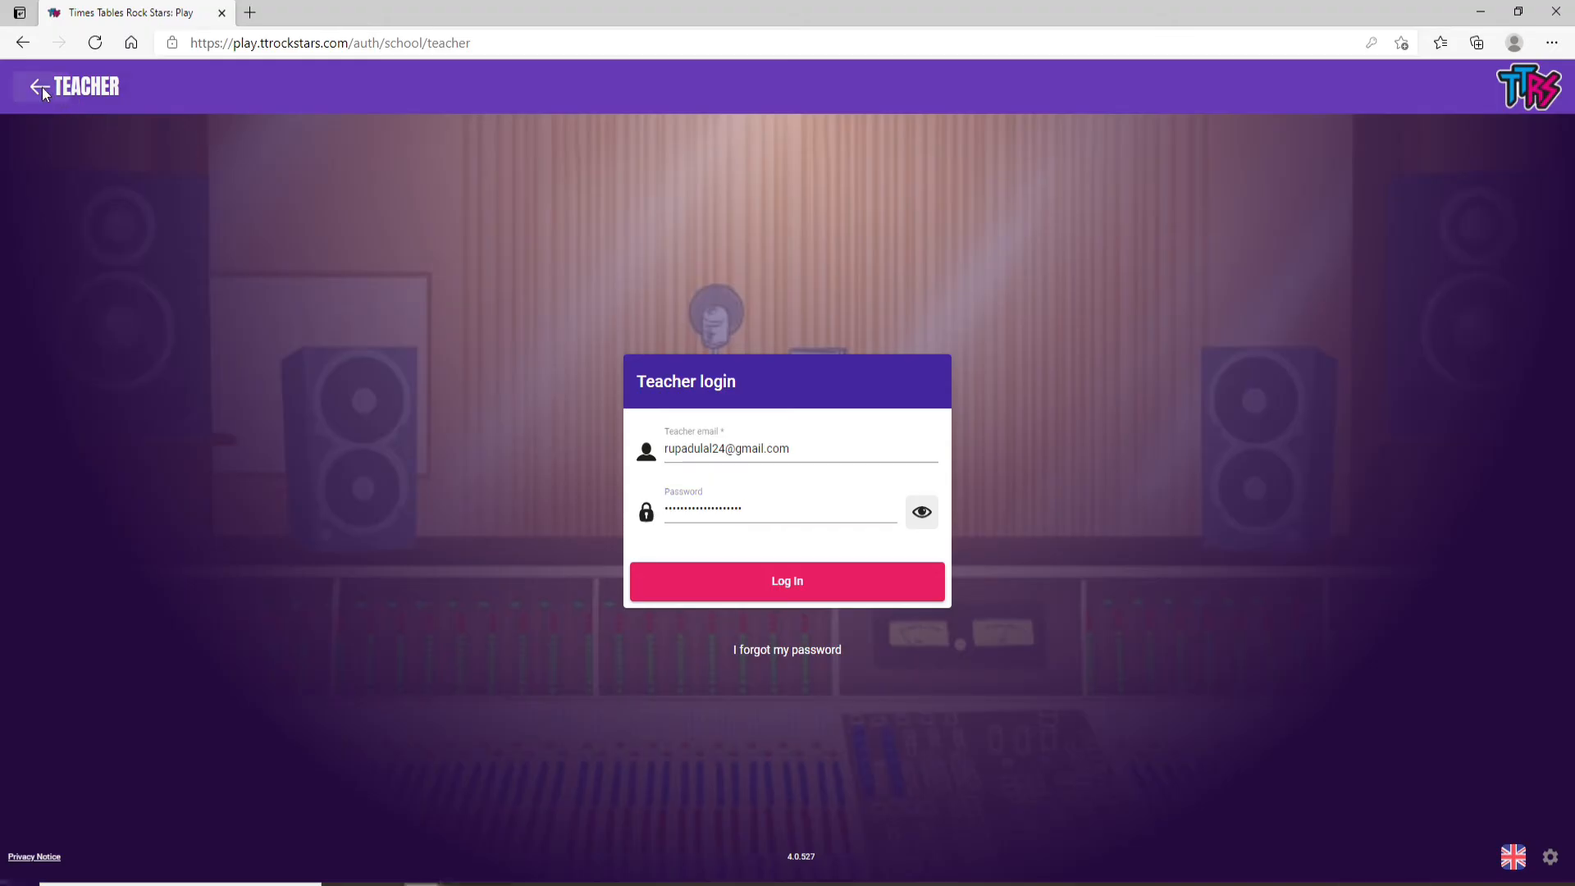
Back out of the teacher form to the School, Family and Tutor login choices.
left_click(36, 85)
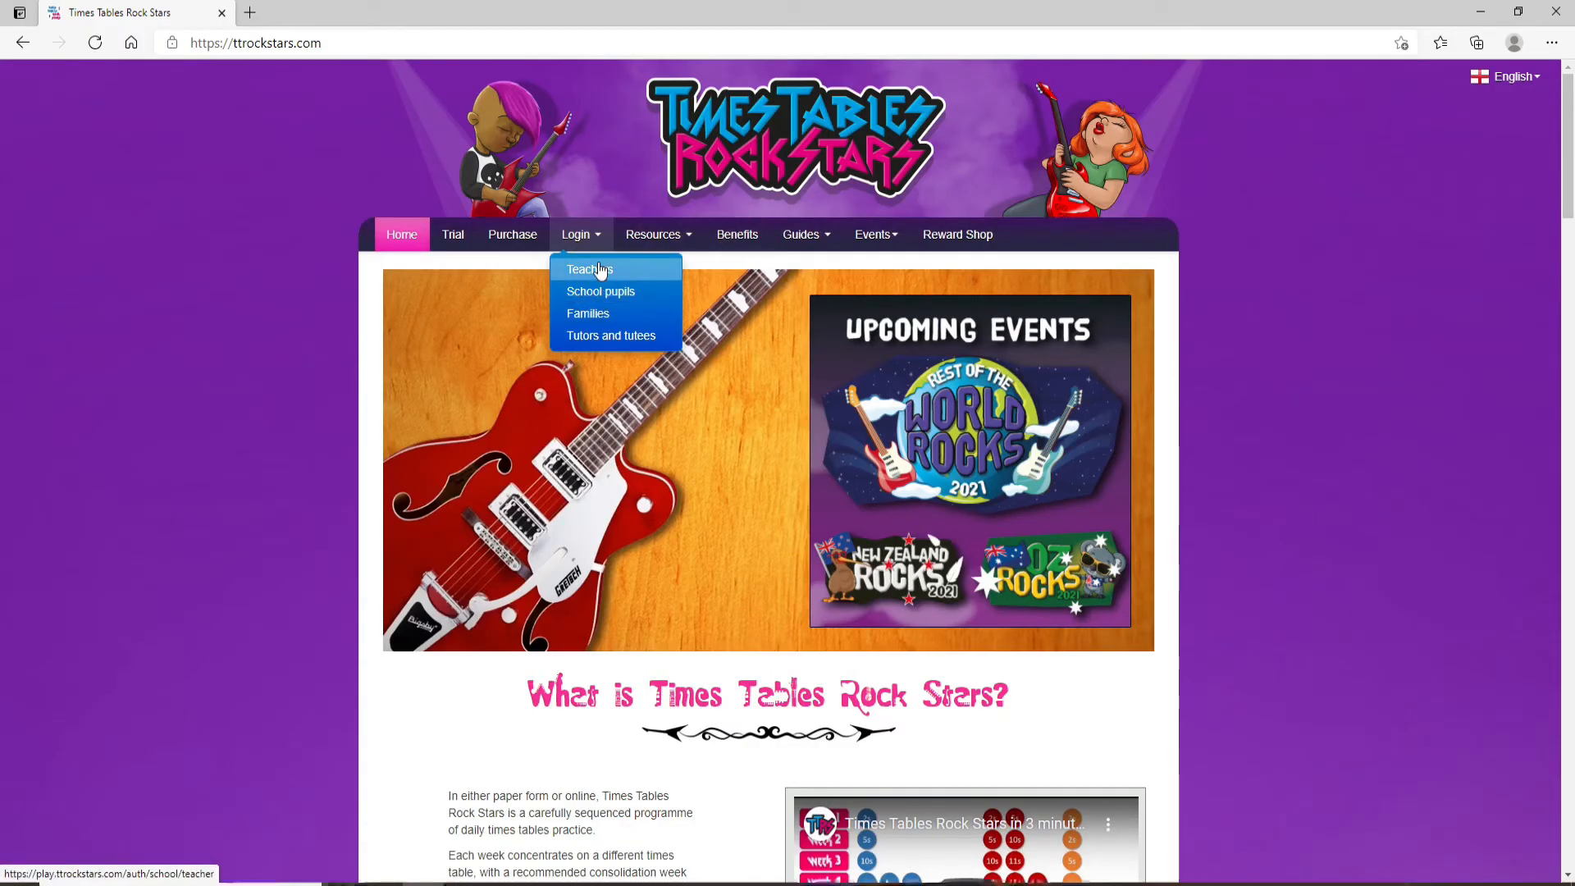
mouse_move(617, 341)
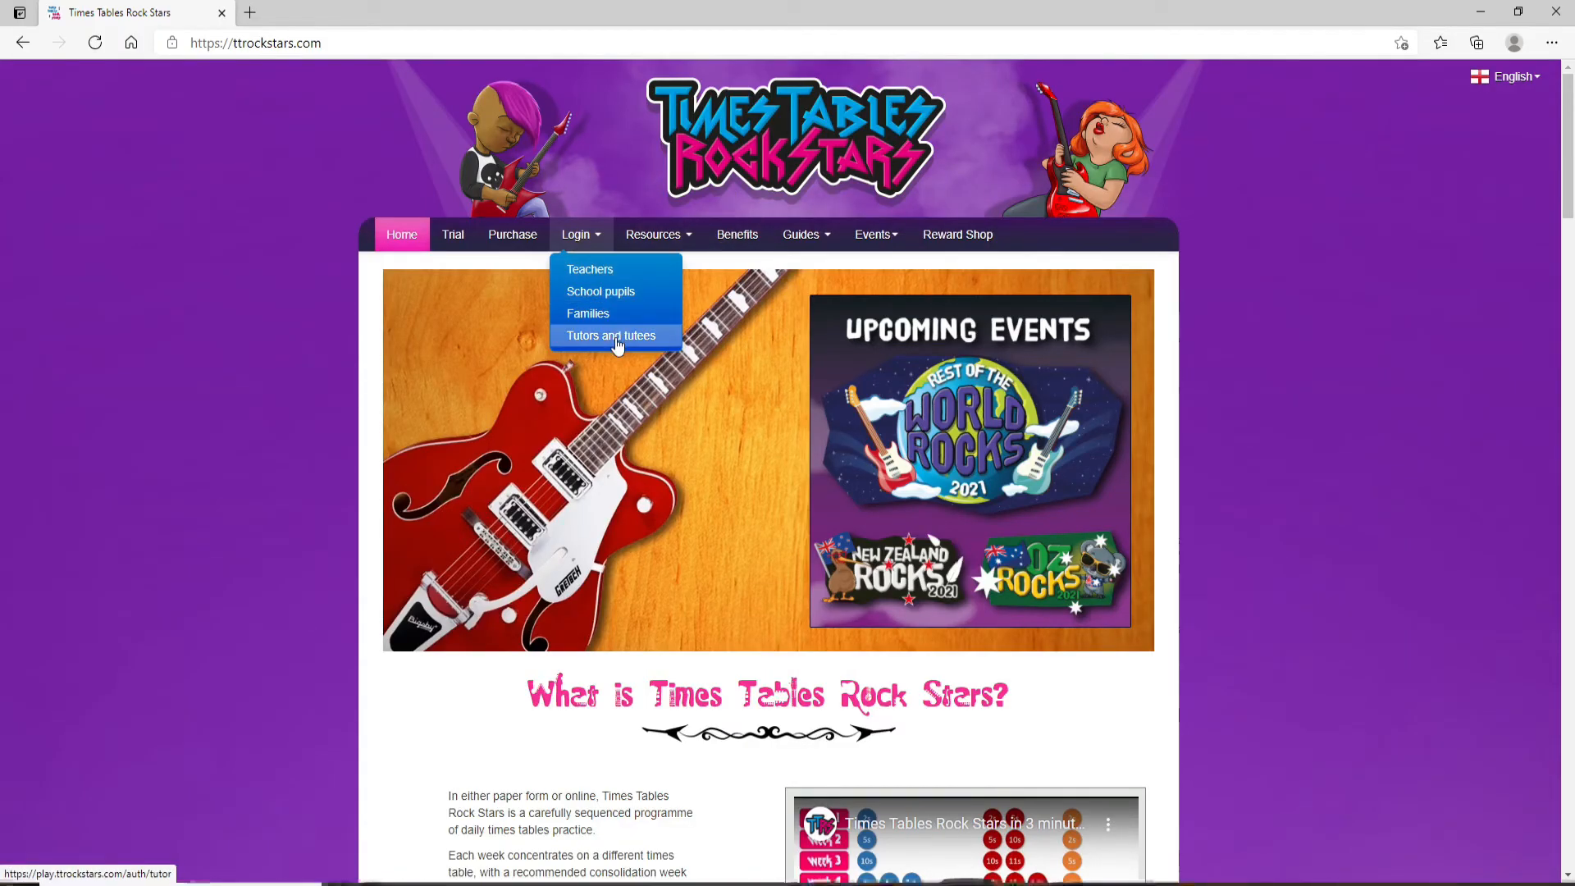
mouse_move(614, 273)
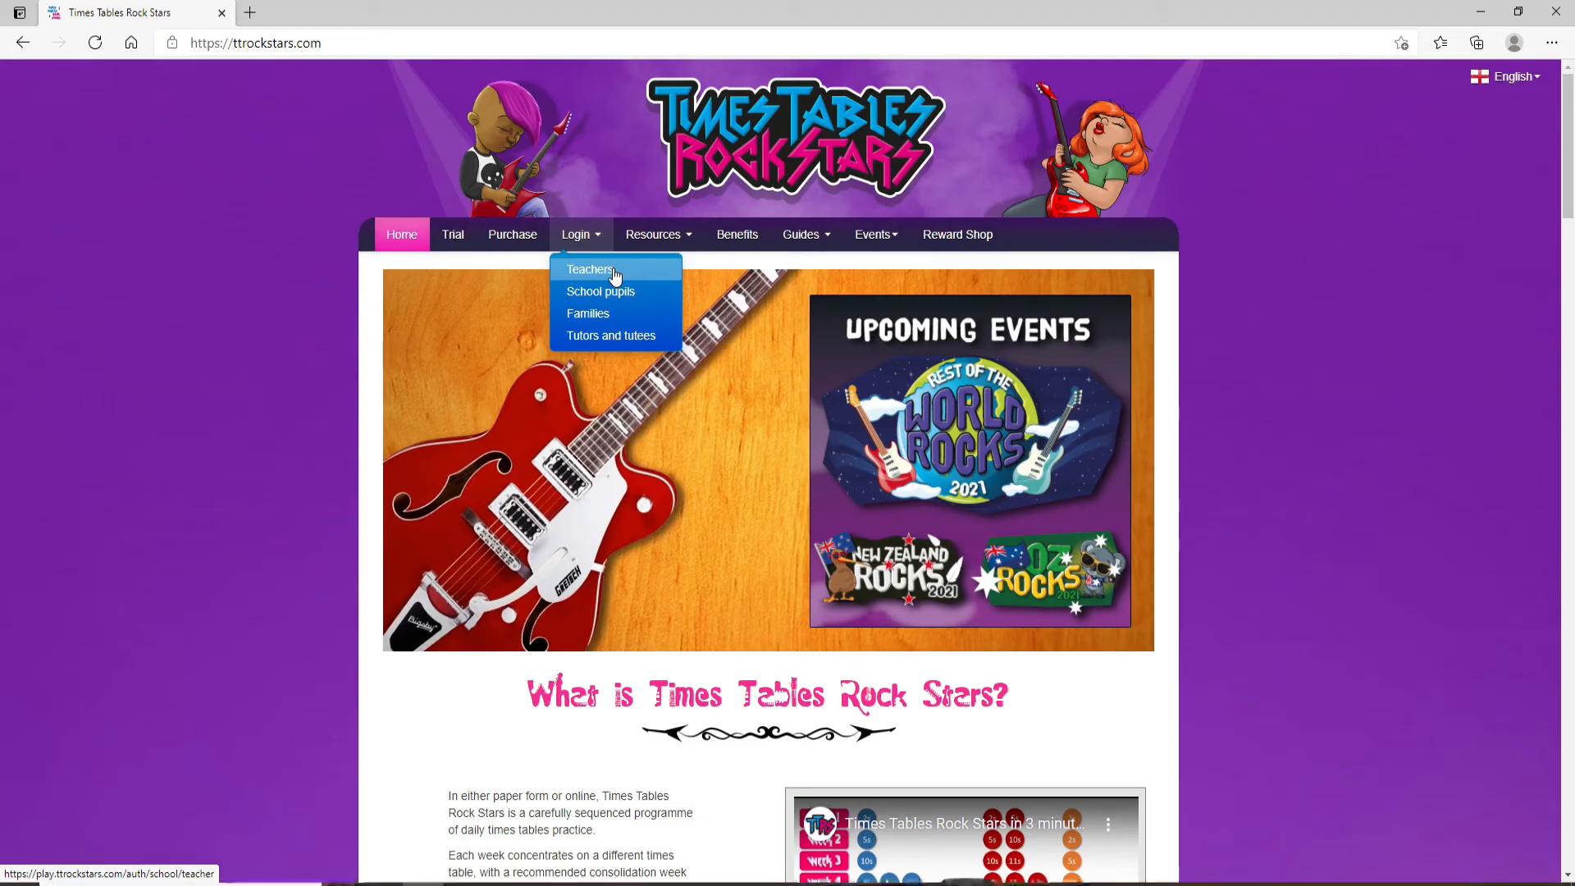
scroll("down", 3)
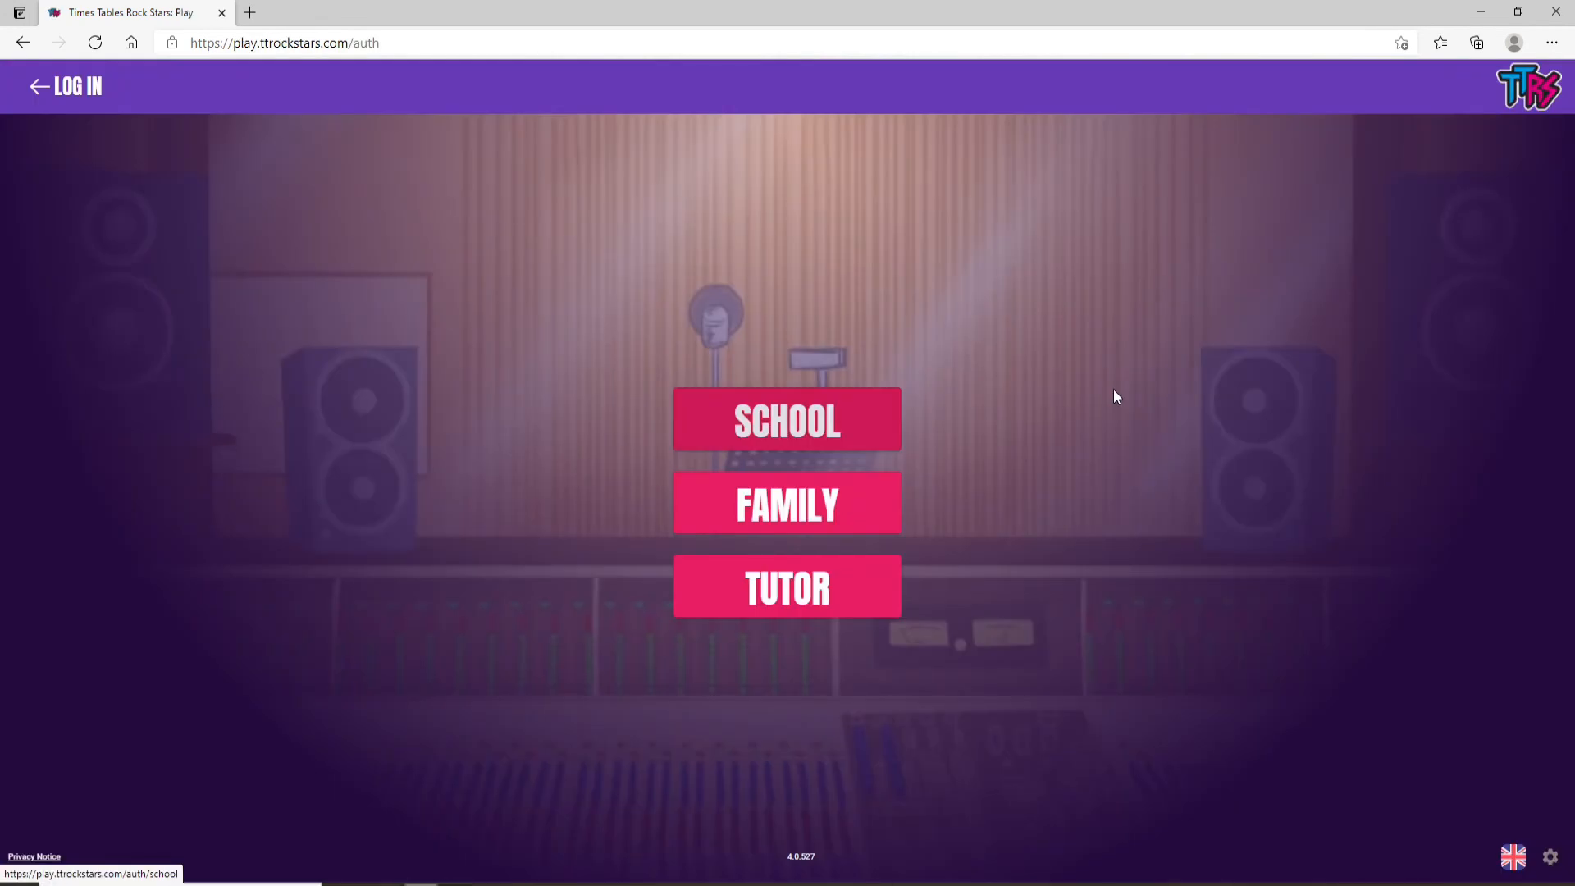
mouse_move(36, 89)
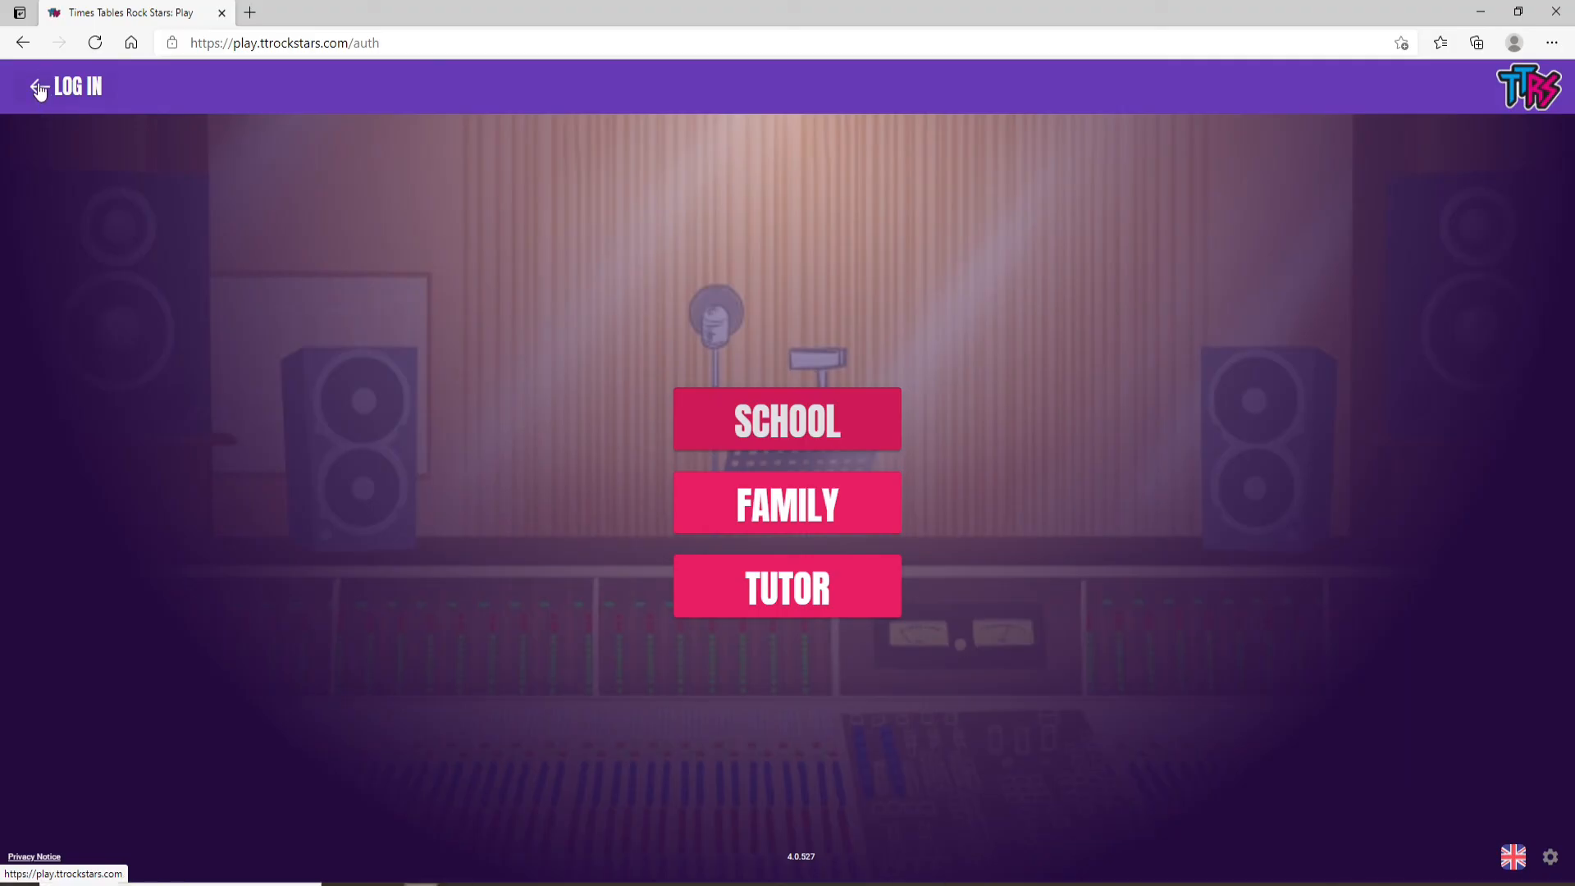